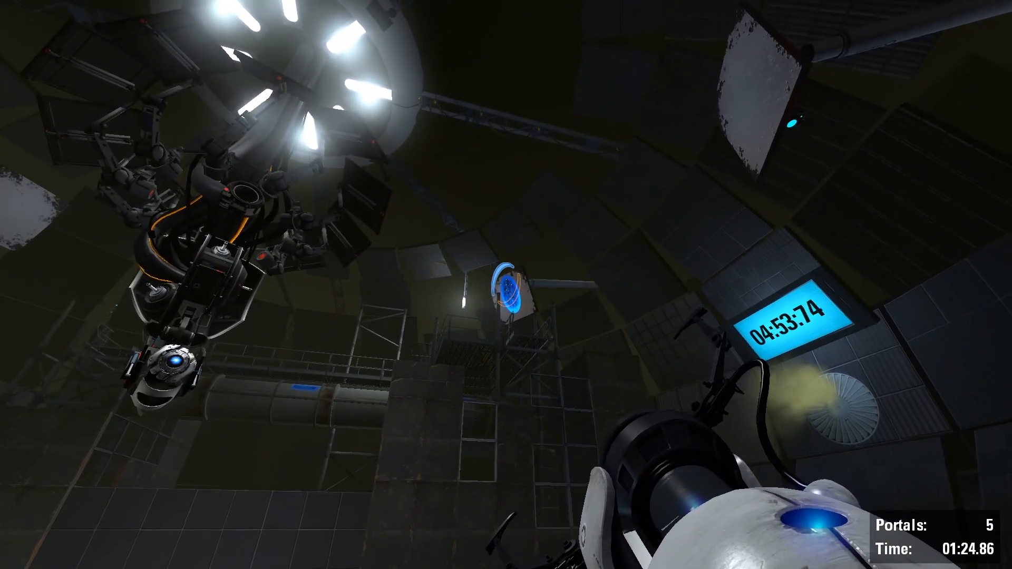
mouse_move(502, 287)
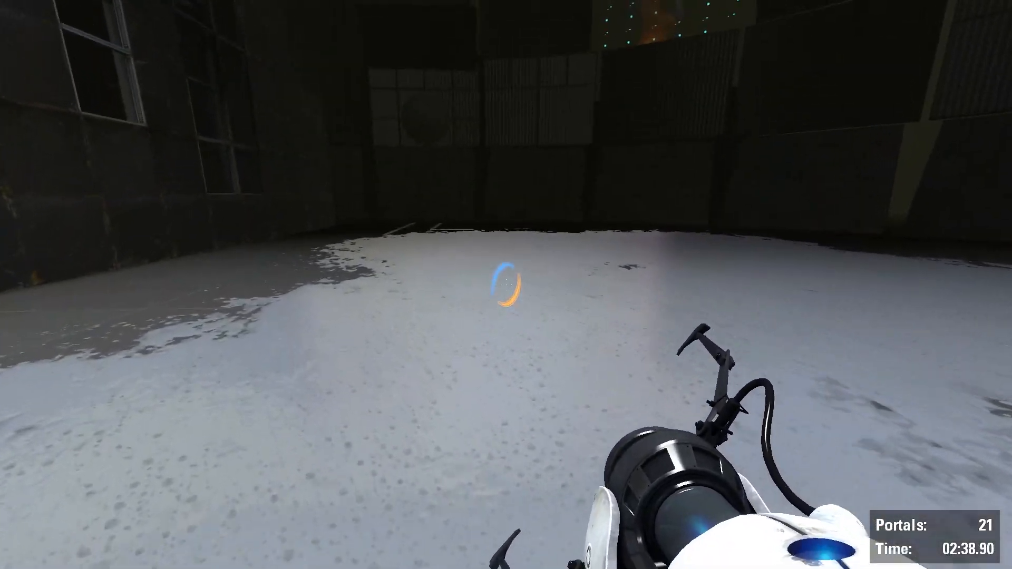
Step: Fire three blue portals onto the white gel floor amid the chamber explosions, reaching 54 portals
click(504, 293)
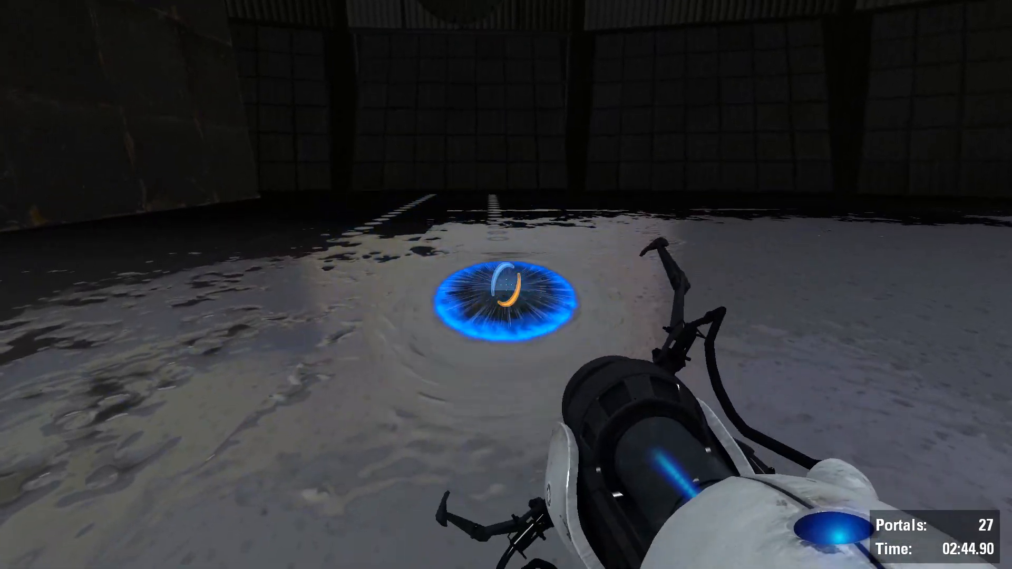
click(504, 297)
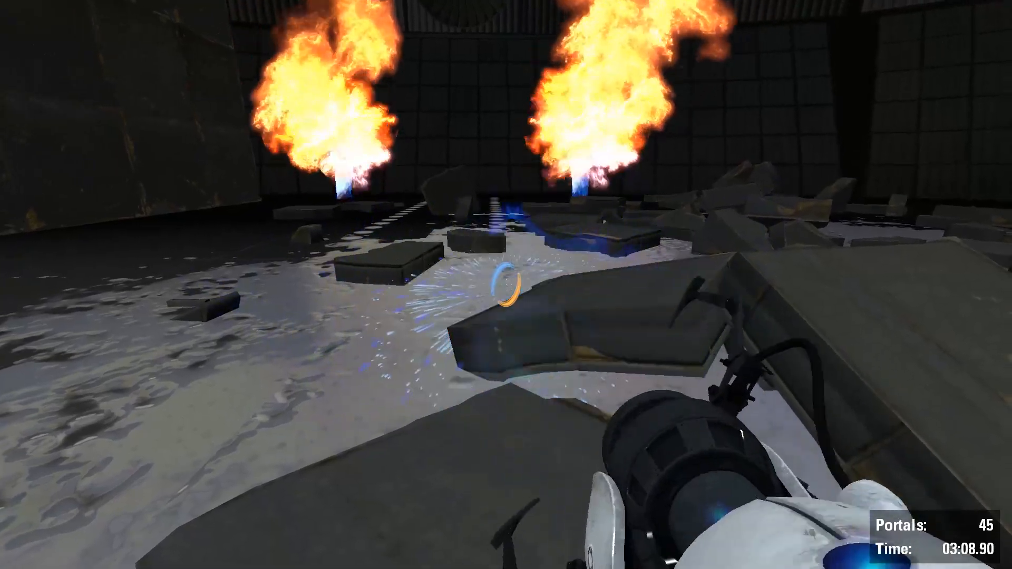
click(503, 300)
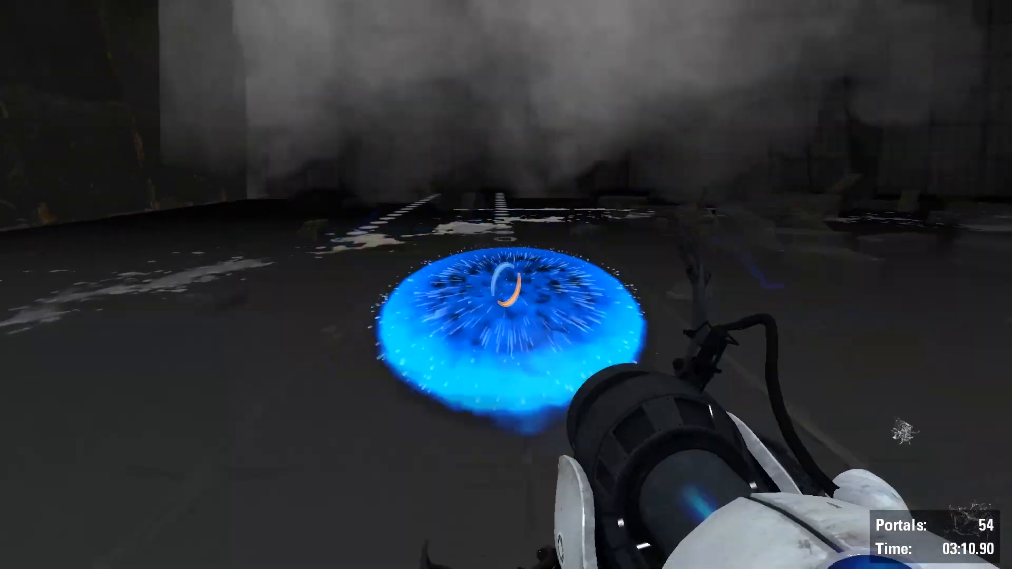